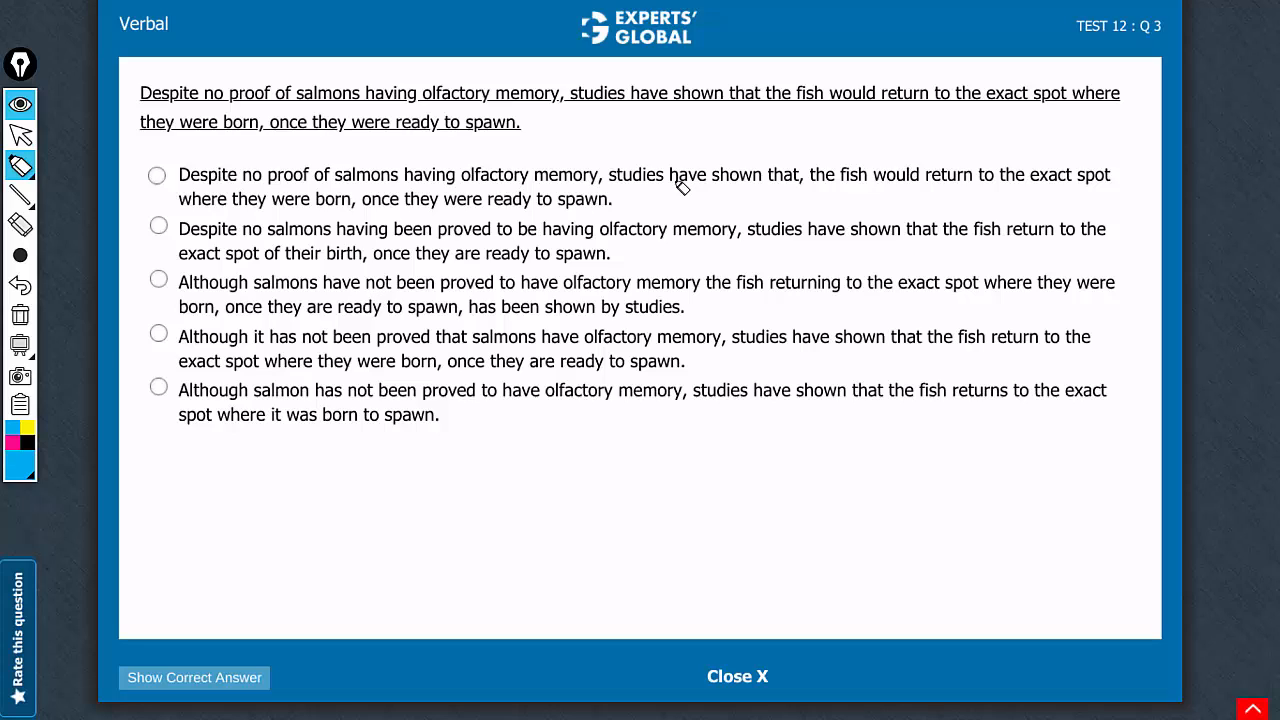
{"action": "mouse_move", "coordinate": [424, 204]}
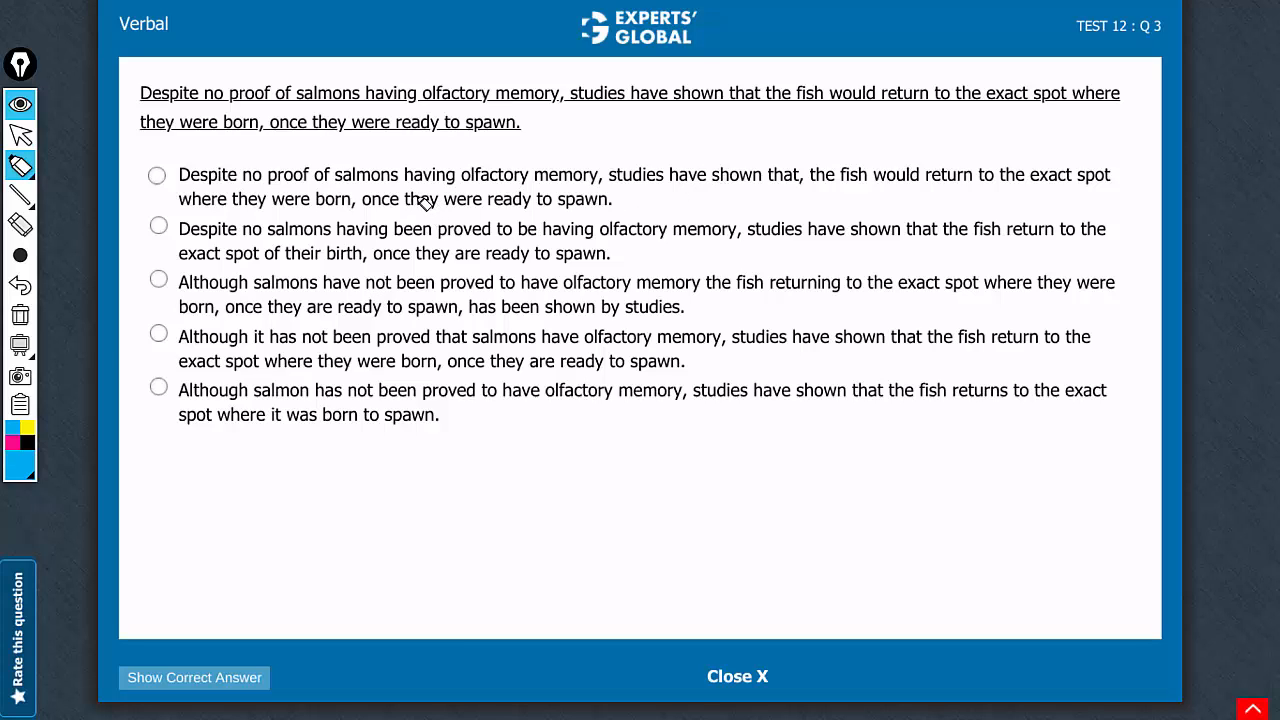
- Highlight the verb phrase 'they were' in choice A in blue
{"action": "left_click_drag", "start_coordinate": [404, 200], "coordinate": [464, 200]}
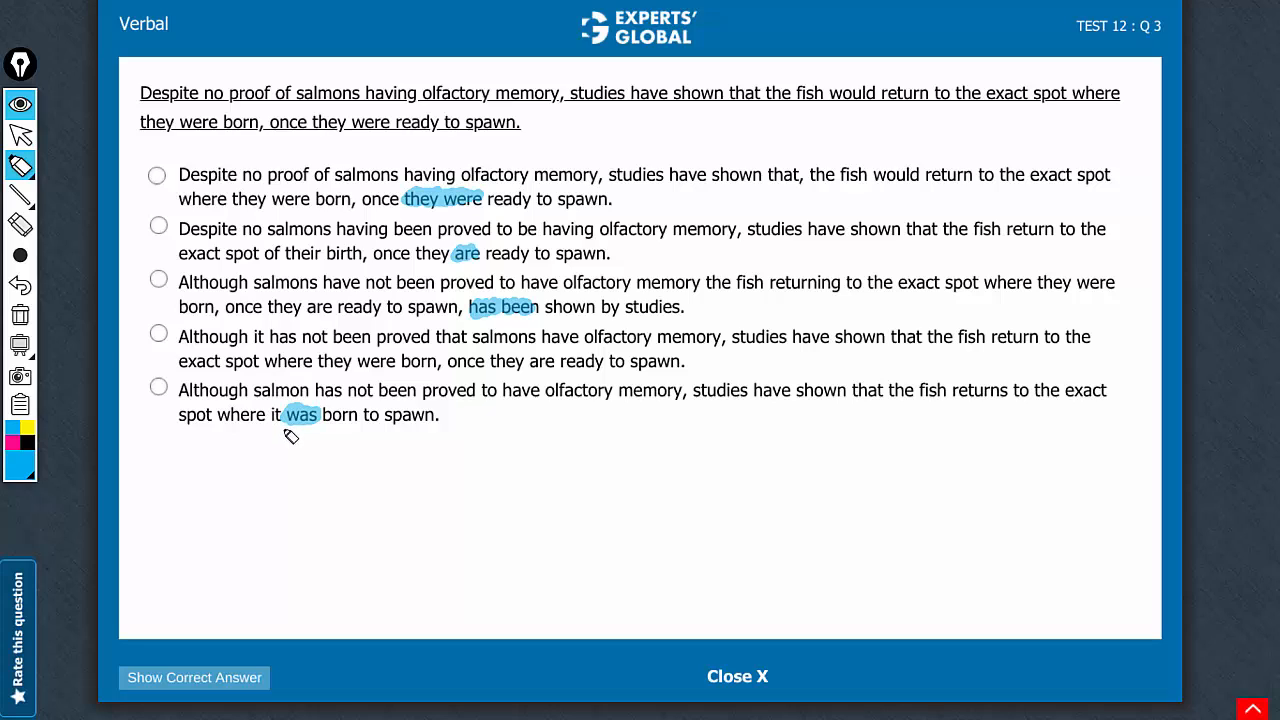
{"action": "mouse_move", "coordinate": [300, 430]}
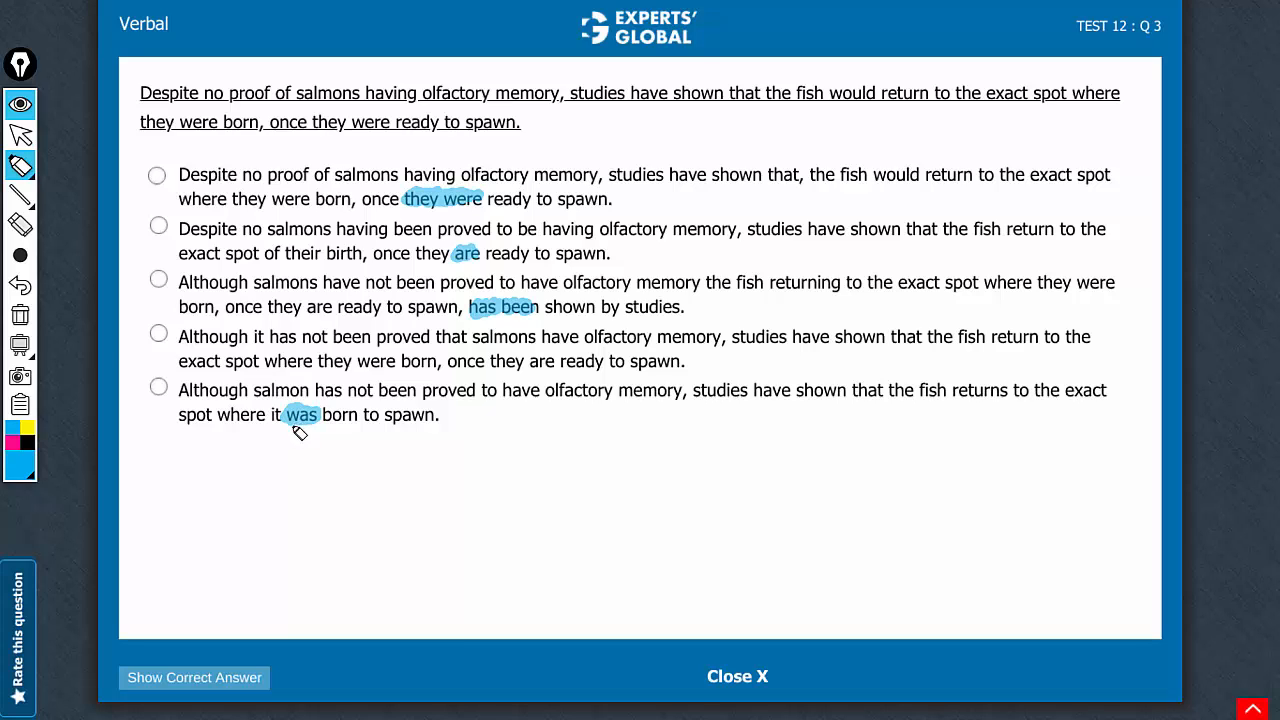
{"action": "mouse_move", "coordinate": [516, 318]}
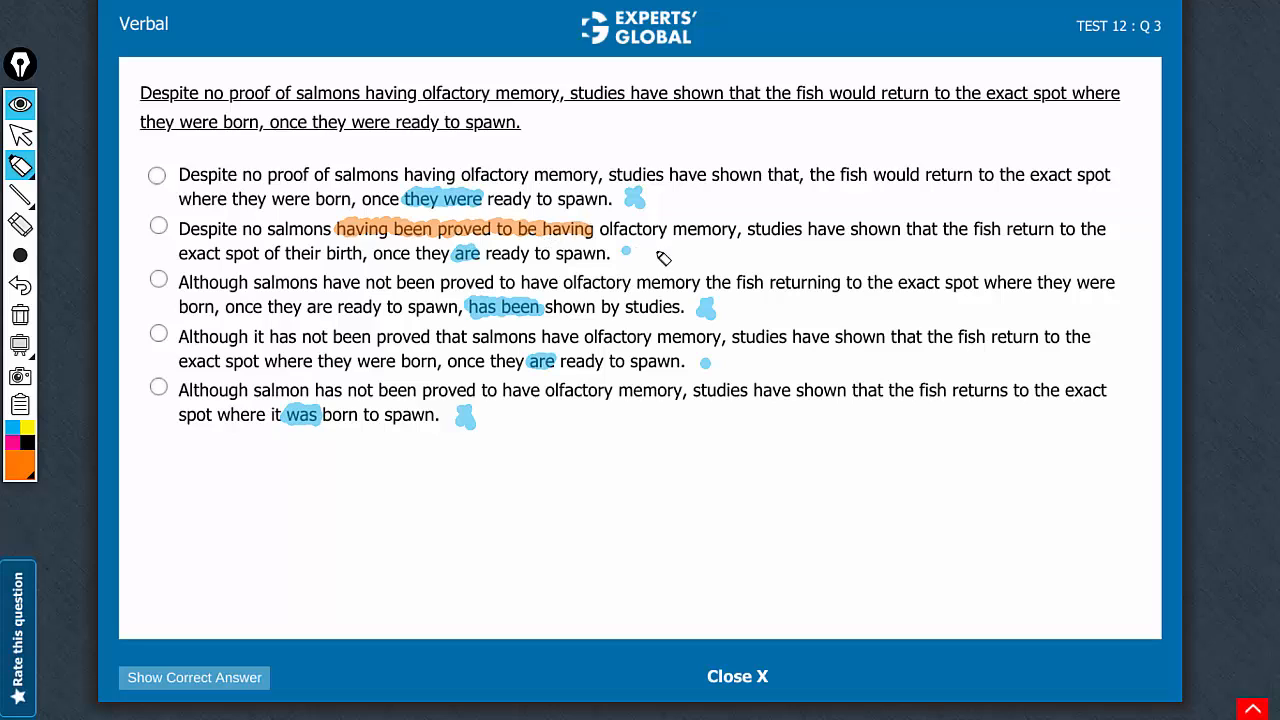
{"action": "mouse_move", "coordinate": [668, 252]}
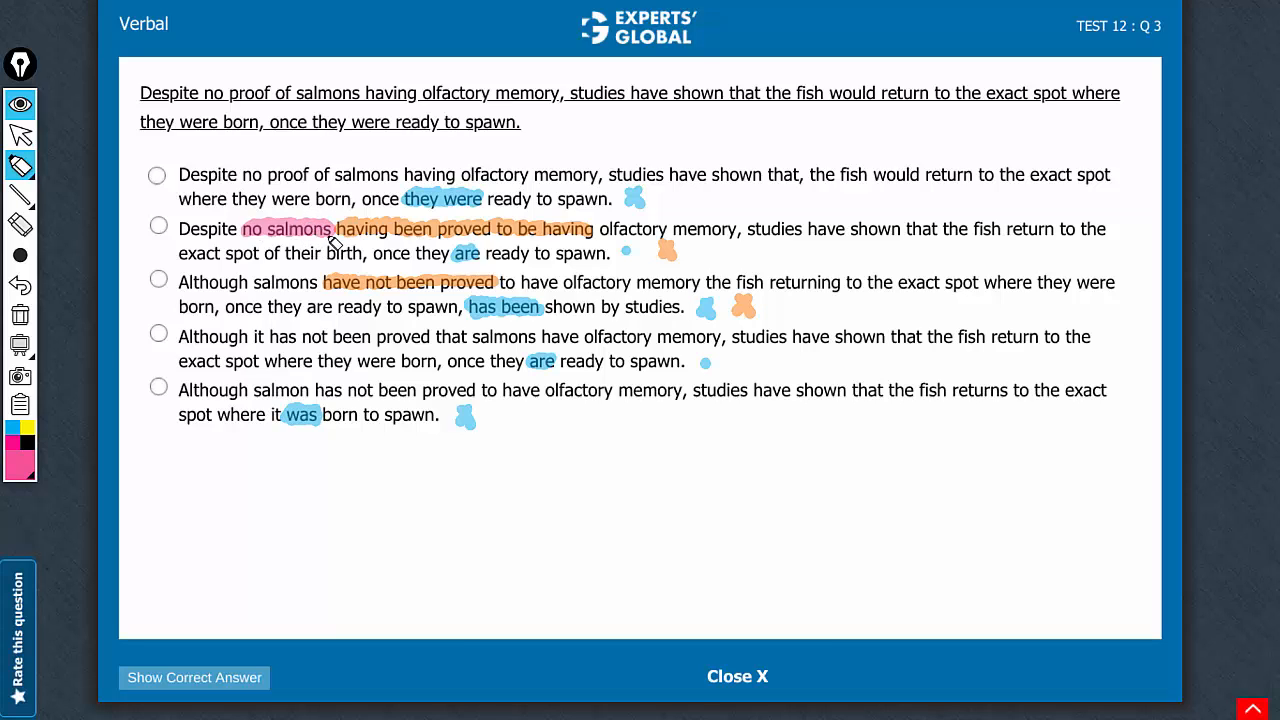
{"action": "mouse_move", "coordinate": [420, 236]}
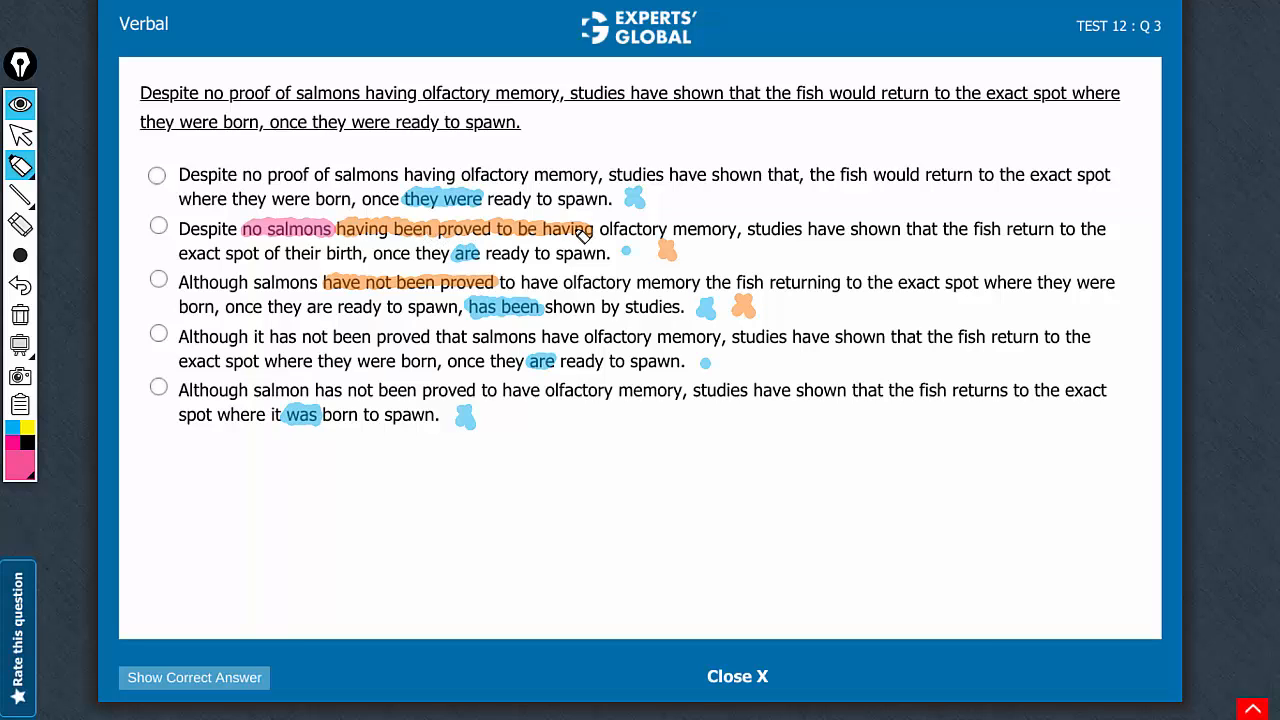
{"action": "mouse_move", "coordinate": [570, 250]}
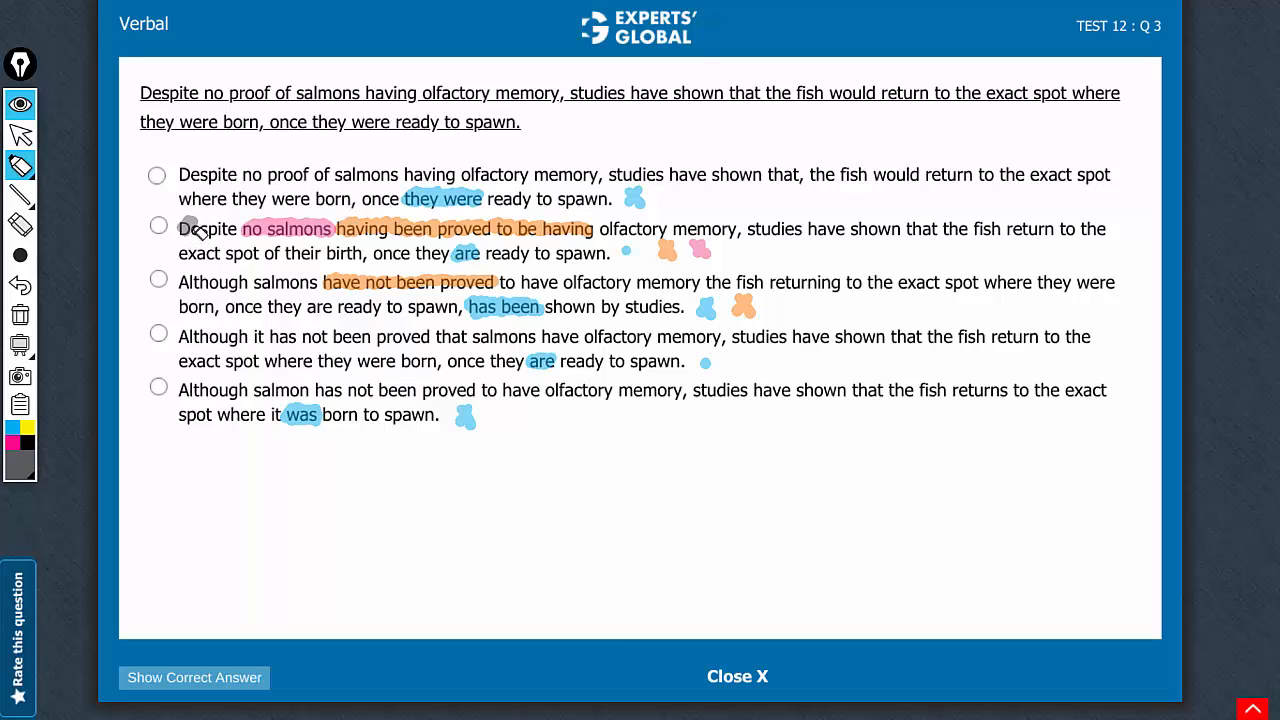
{"action": "mouse_move", "coordinate": [224, 322]}
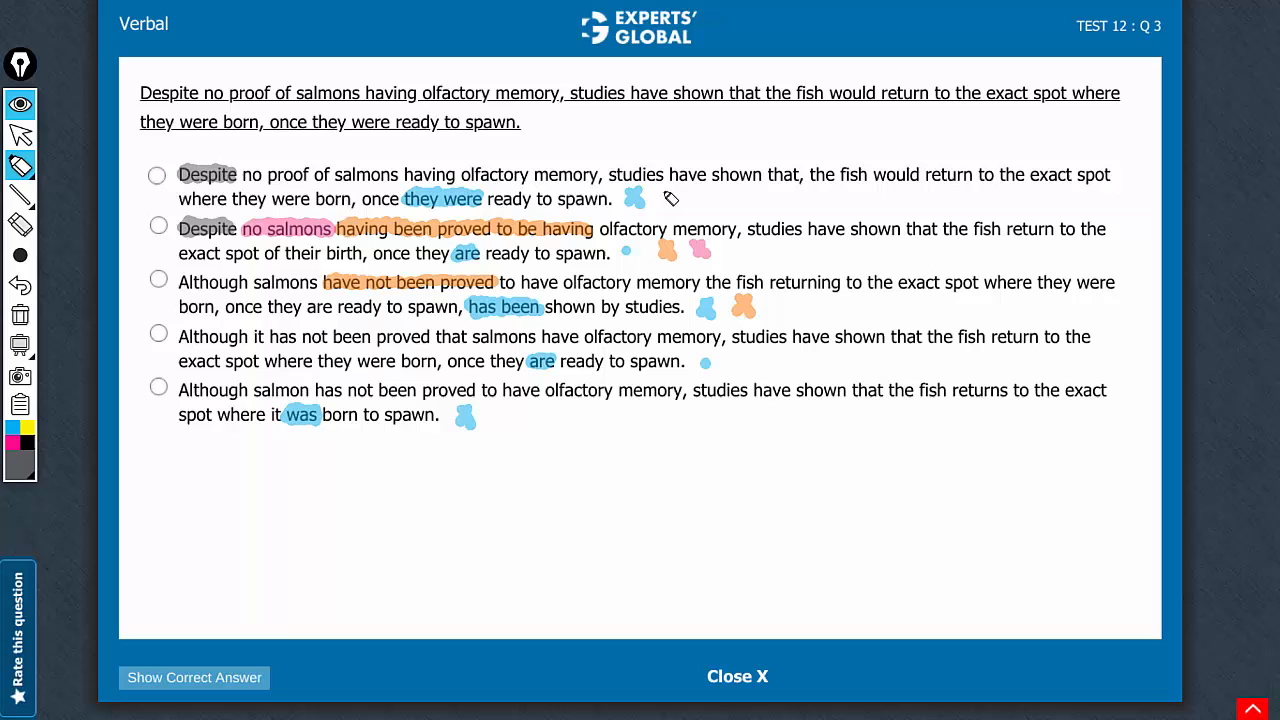
{"action": "mouse_move", "coordinate": [664, 198]}
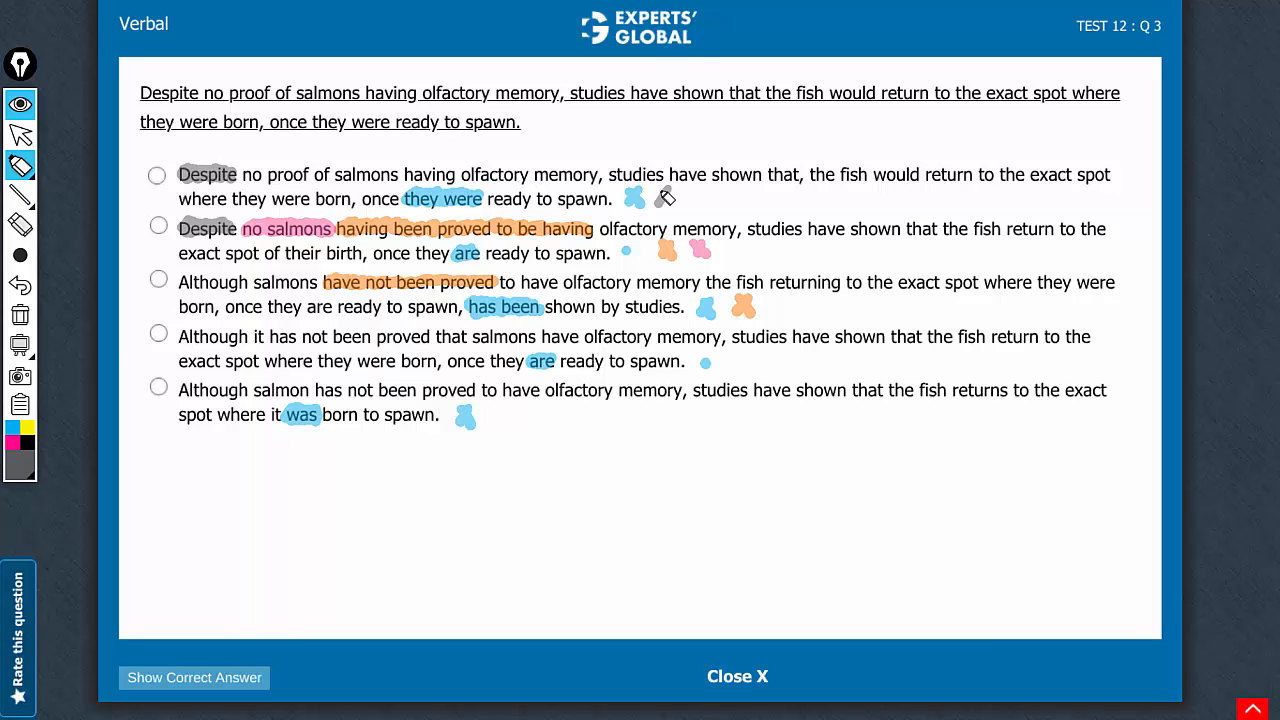
{"action": "mouse_move", "coordinate": [678, 208]}
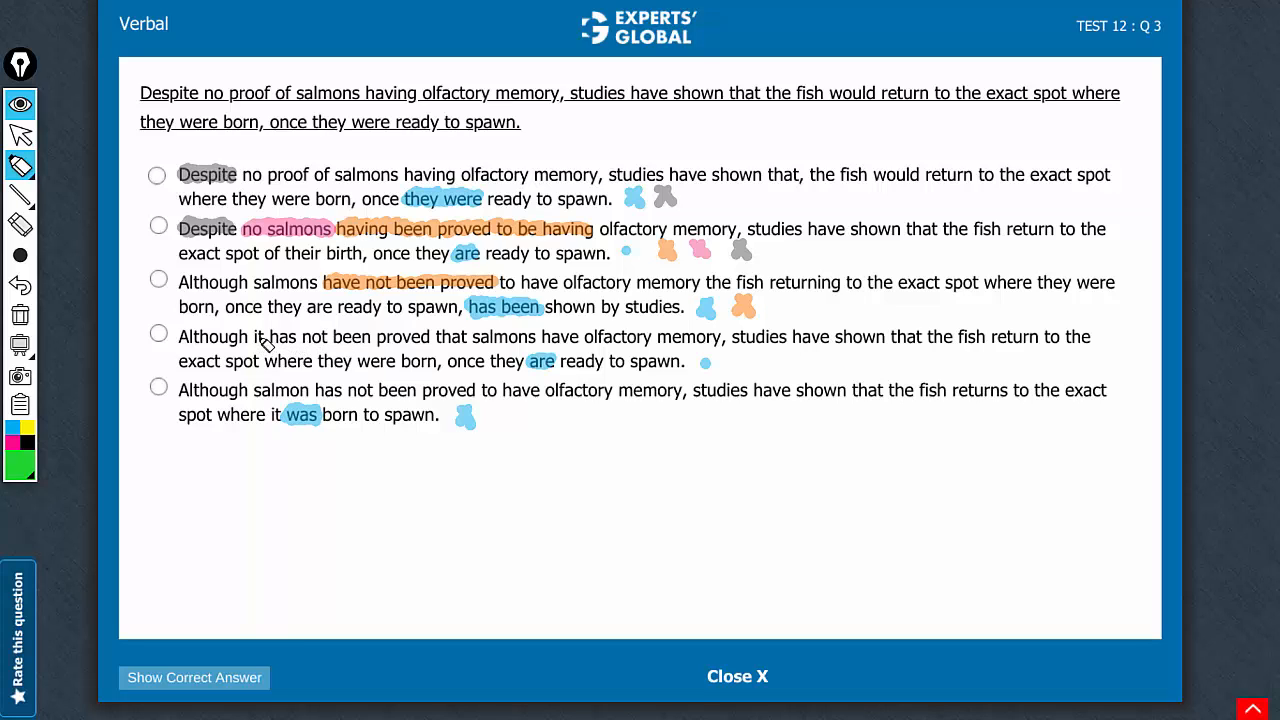
- Place a gray mark beside choice A
{"action": "left_click", "coordinate": [258, 336]}
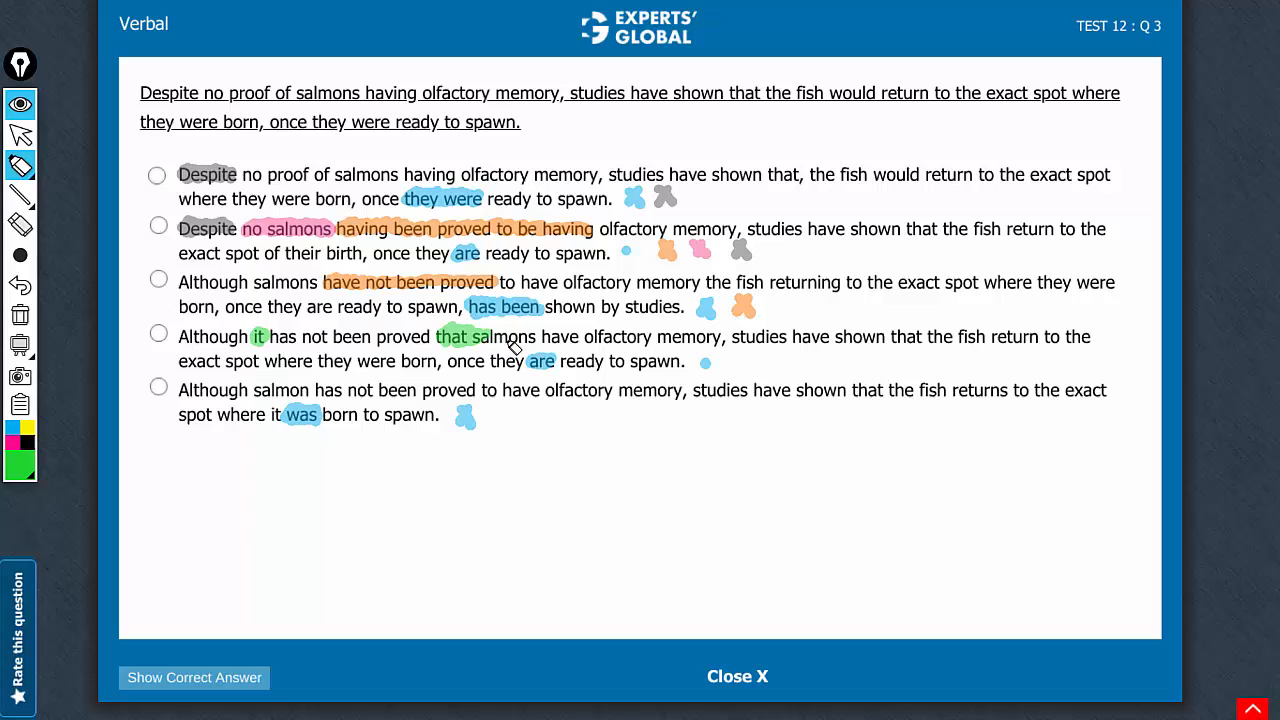
{"action": "mouse_move", "coordinate": [790, 352]}
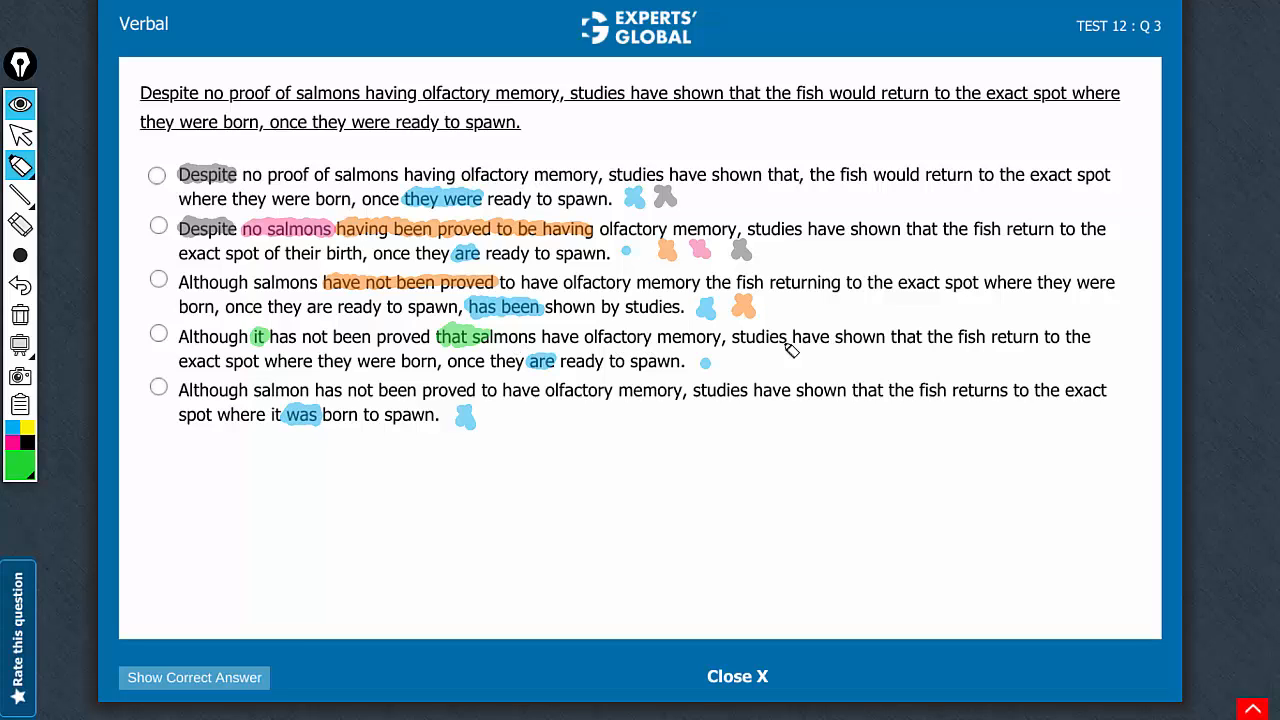
{"action": "mouse_move", "coordinate": [980, 344]}
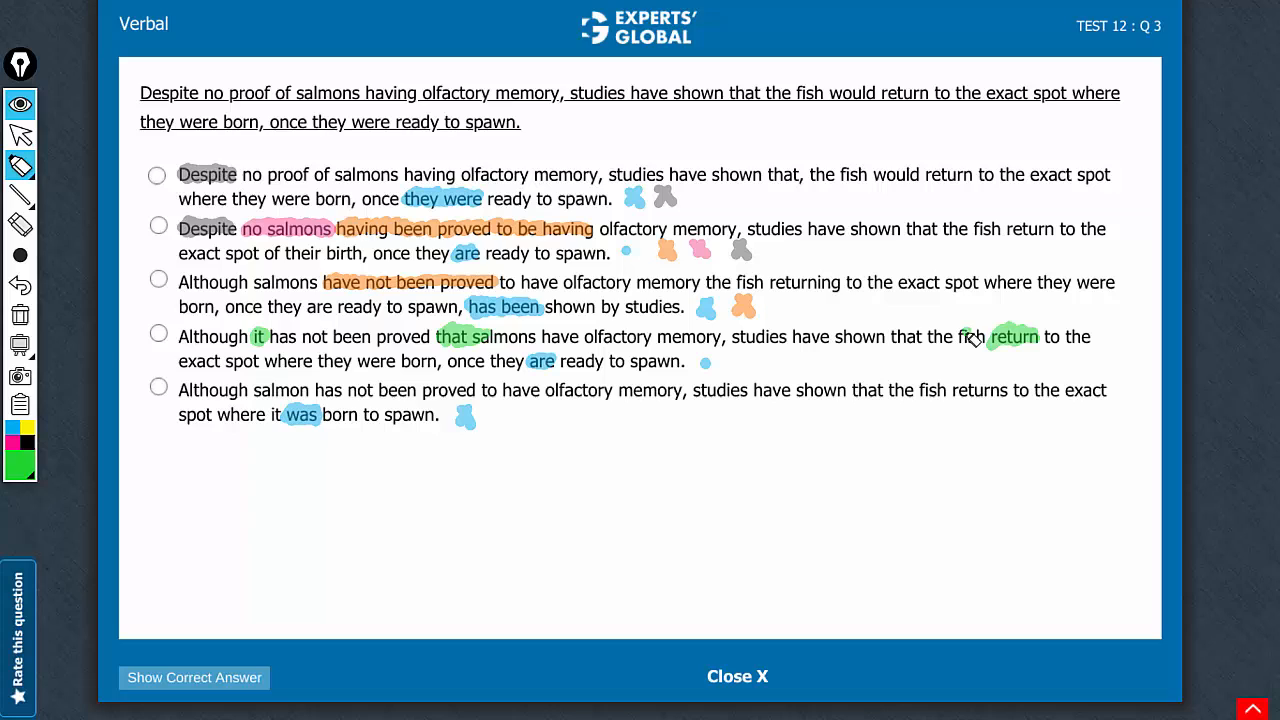
{"action": "mouse_move", "coordinate": [970, 344]}
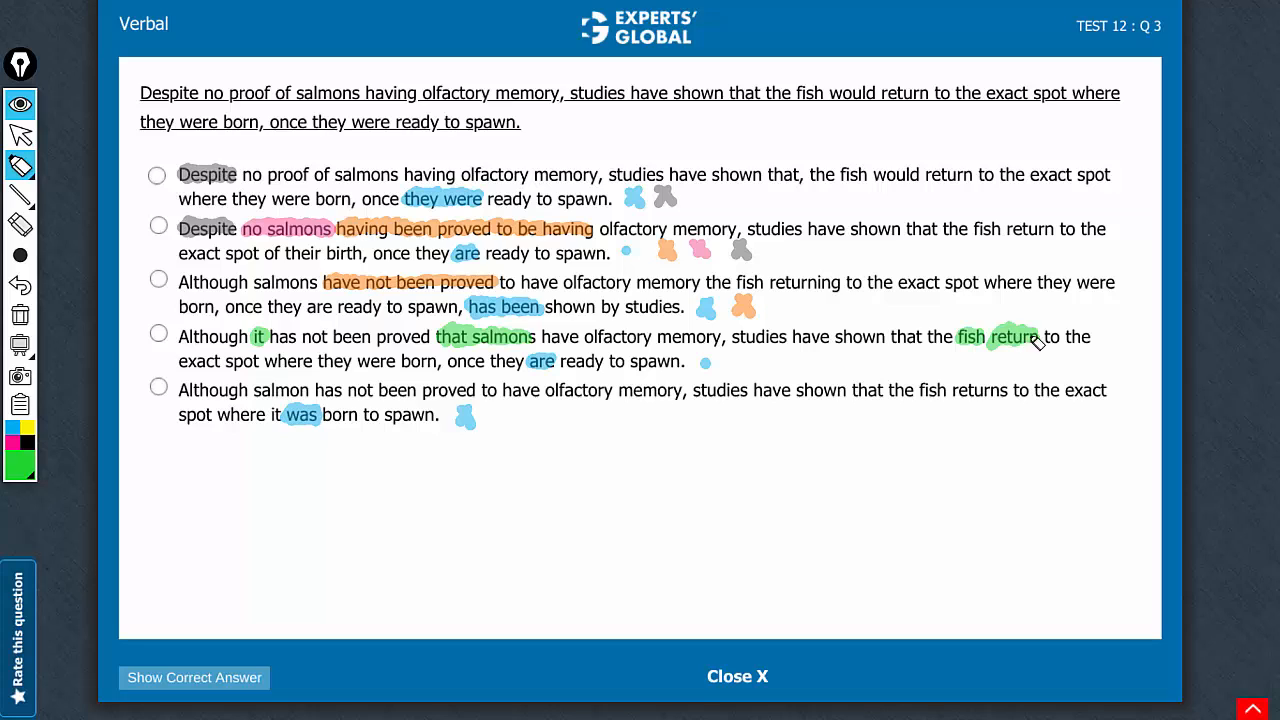
{"action": "mouse_move", "coordinate": [1020, 340]}
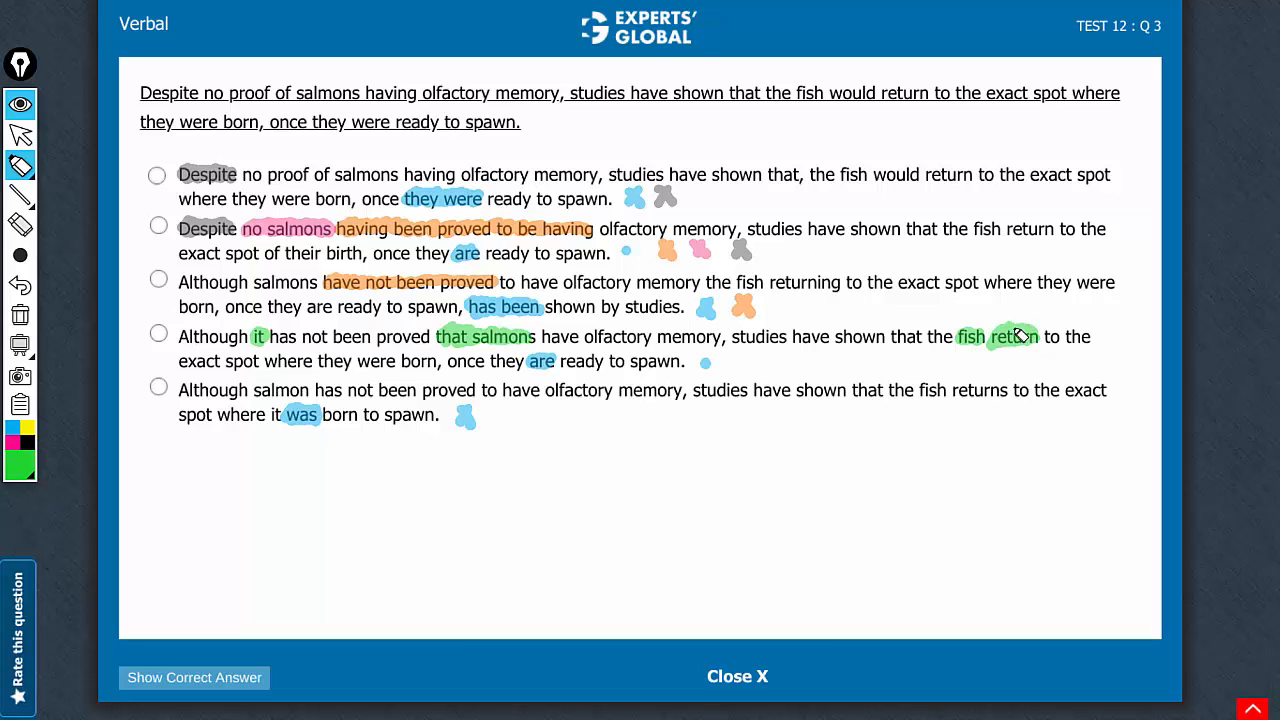
{"action": "mouse_move", "coordinate": [858, 348]}
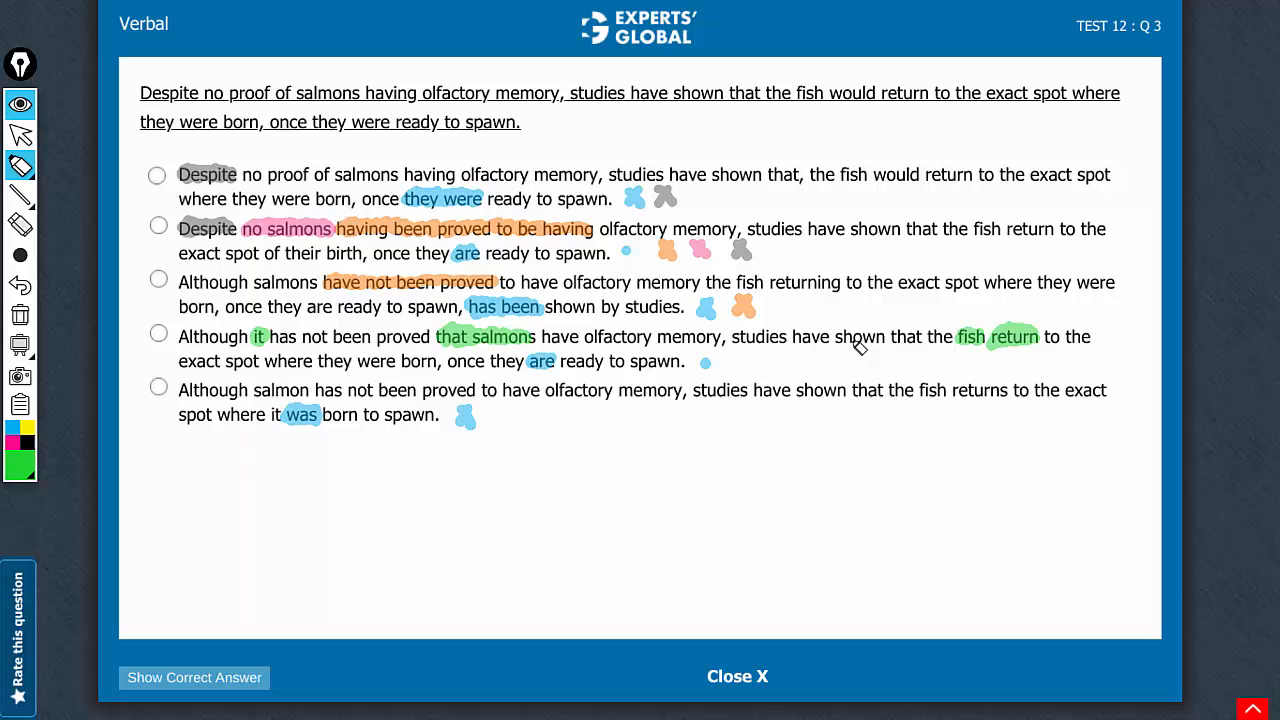
{"action": "mouse_move", "coordinate": [318, 384]}
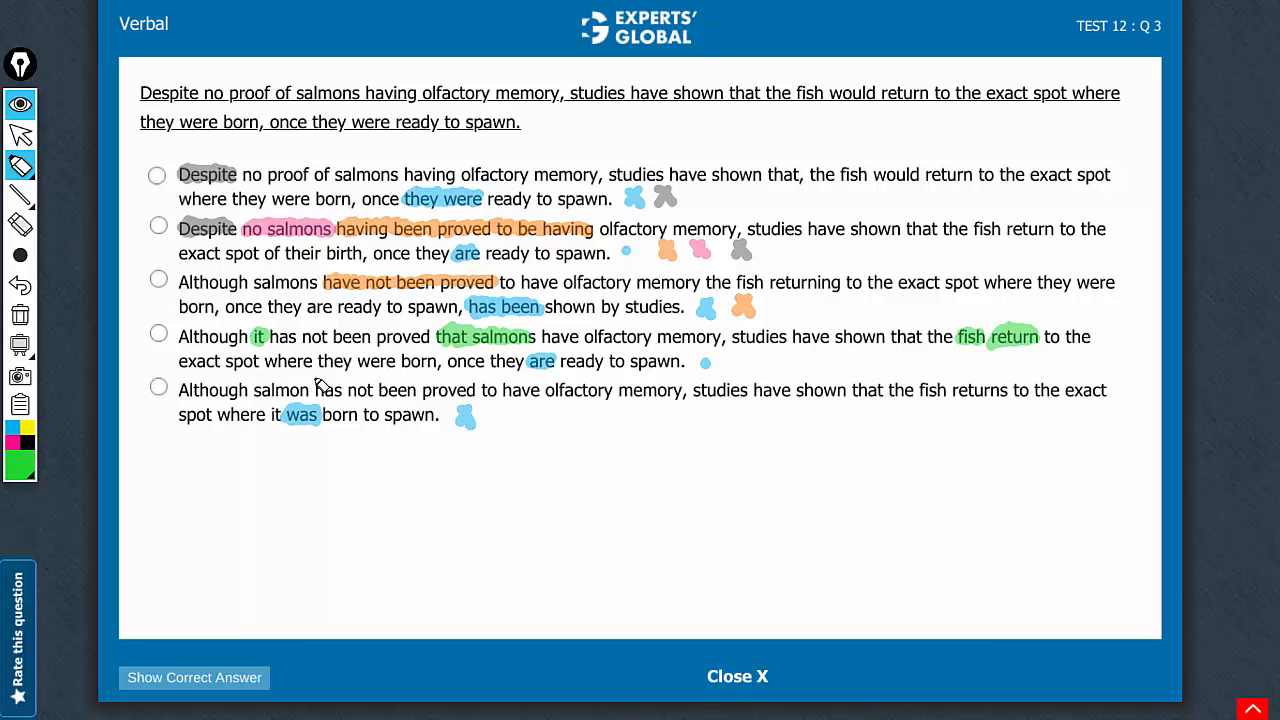
{"action": "mouse_move", "coordinate": [548, 368]}
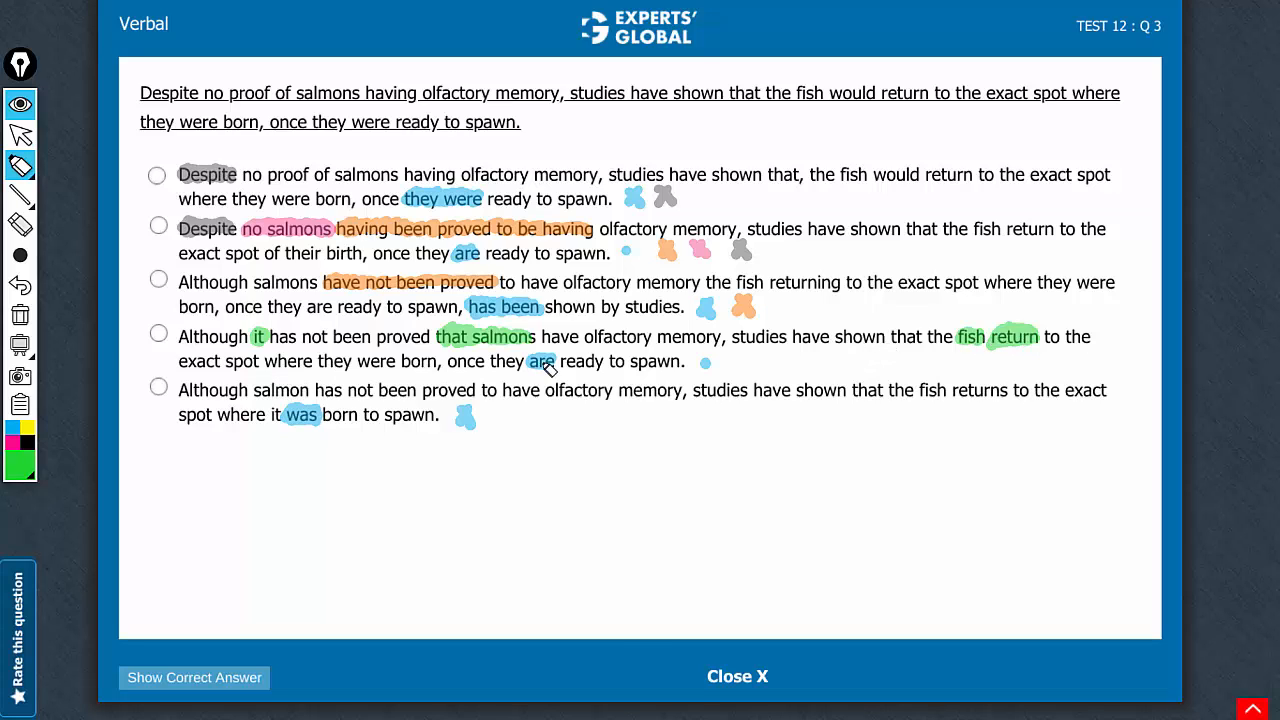
{"action": "mouse_move", "coordinate": [672, 366]}
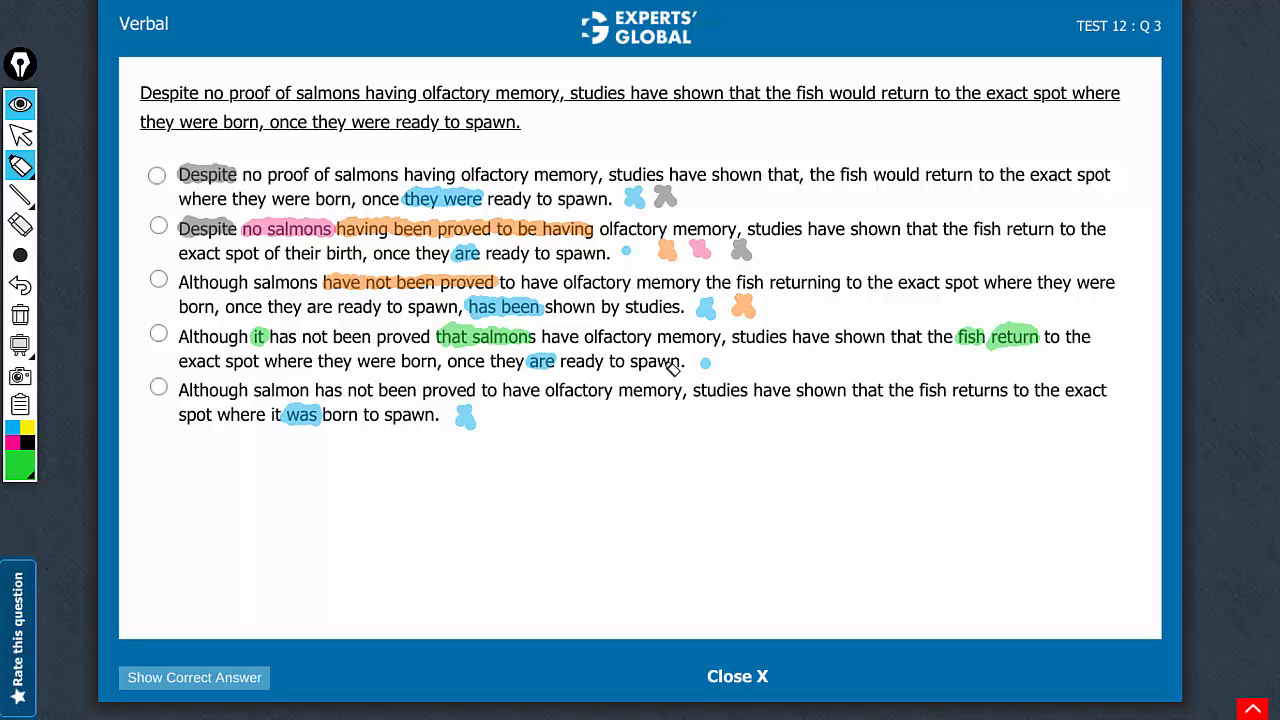